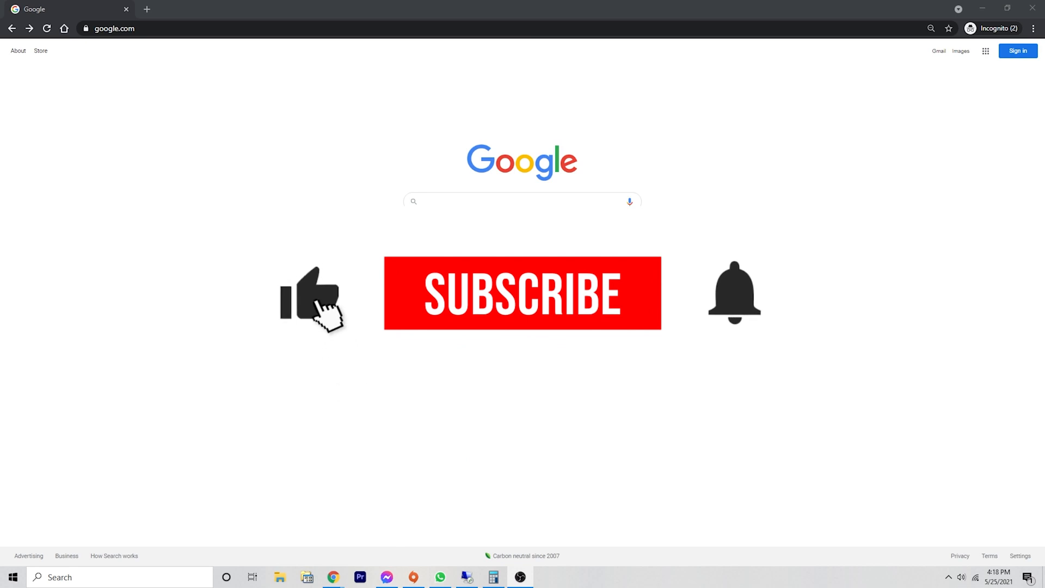
# - From the Google Sign in button, start creating a new personal Google account
pyautogui.click(522, 293)
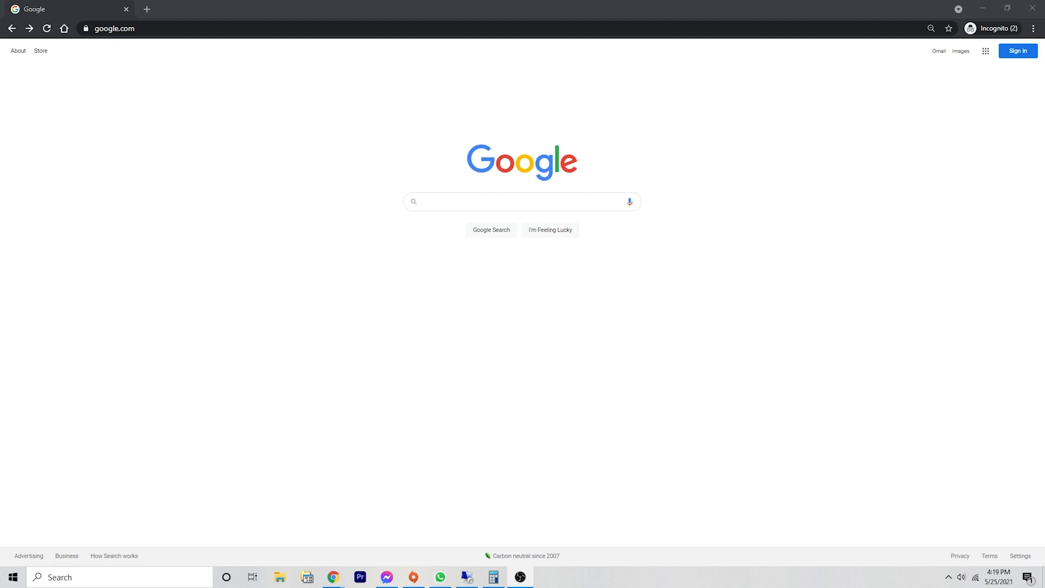
pyautogui.moveTo(1008, 60)
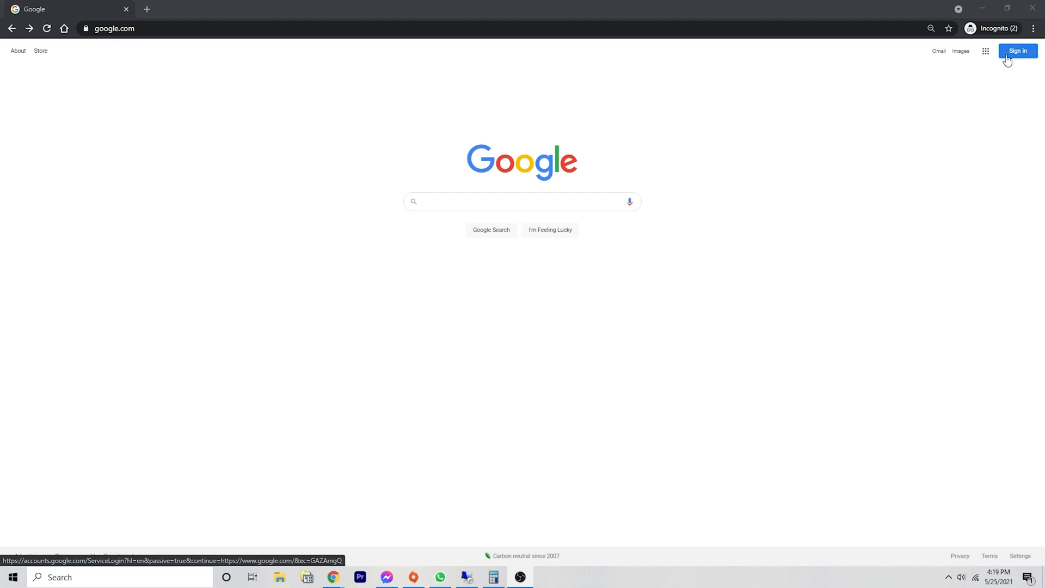
pyautogui.click(1017, 51)
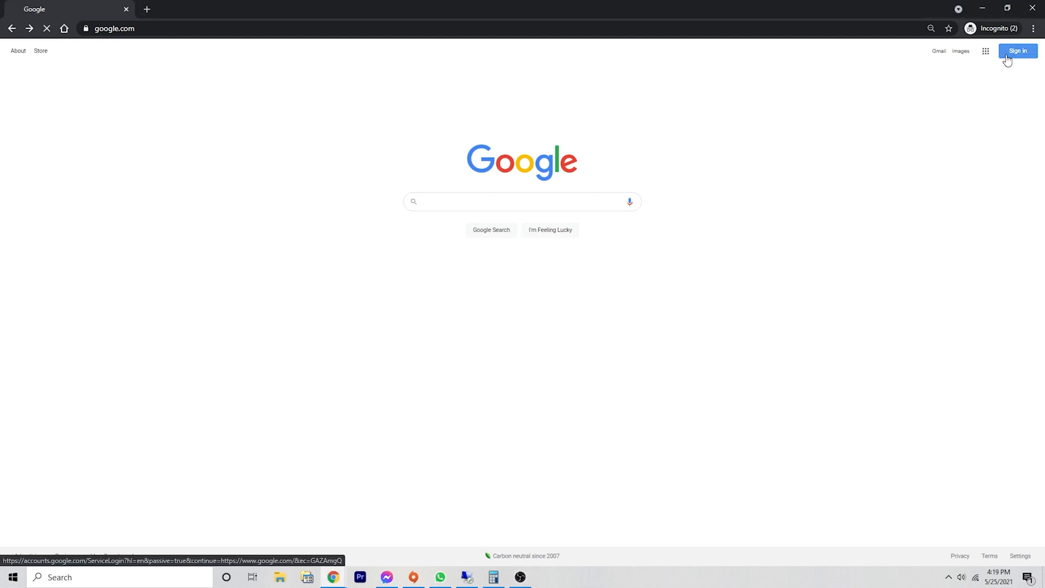
pyautogui.click(1017, 51)
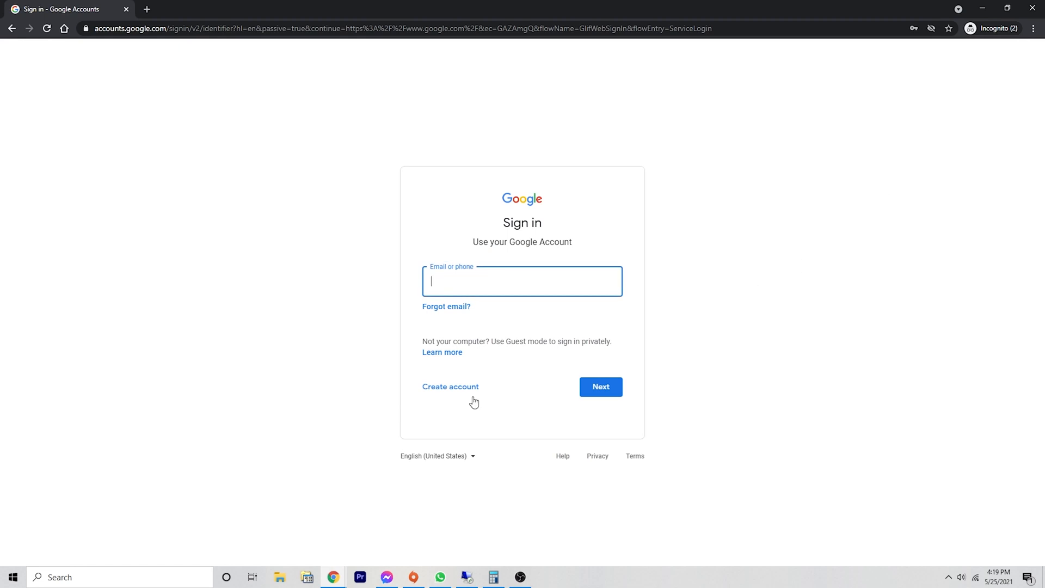
pyautogui.moveTo(437, 405)
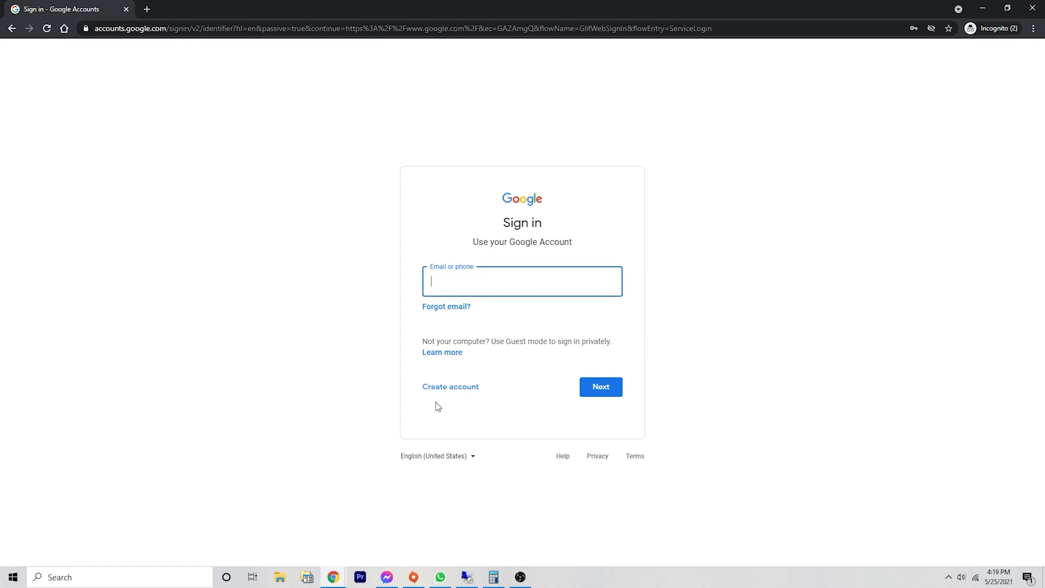
pyautogui.click(450, 386)
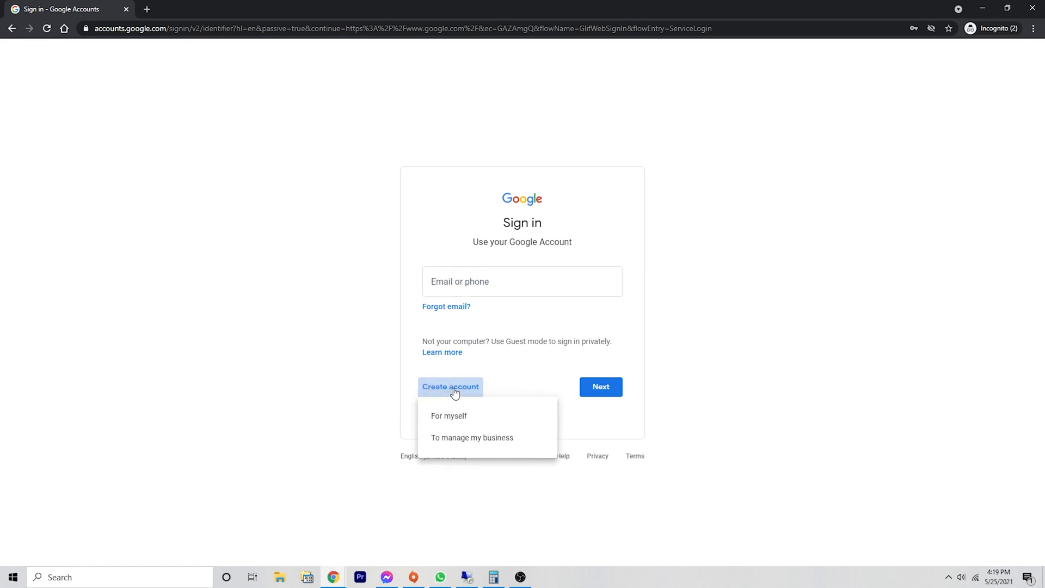
pyautogui.moveTo(473, 415)
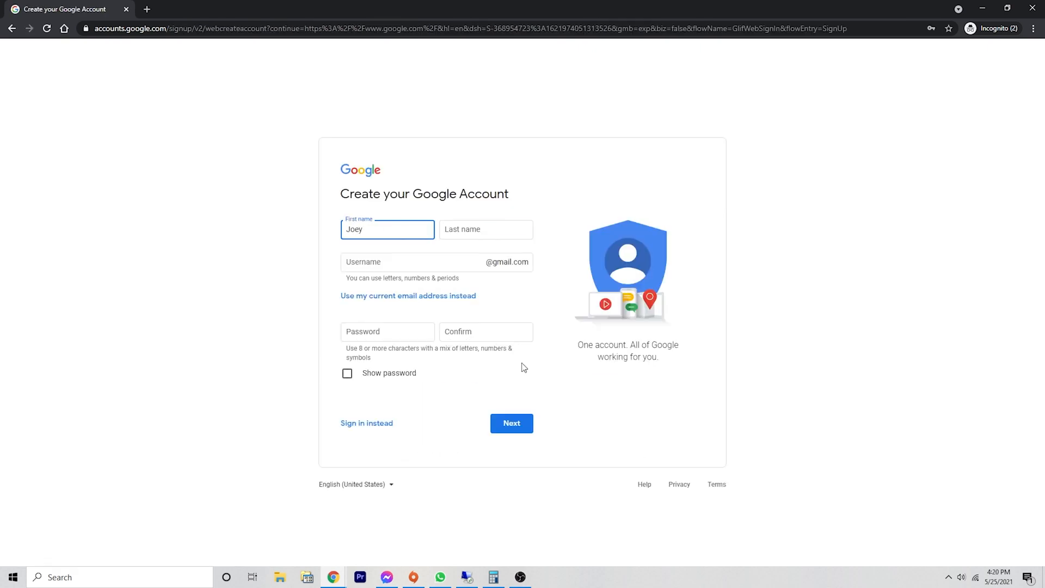
# - Enter the name 'The YouTube', username 'joeythtb' and a password, then submit
pyautogui.write('The')
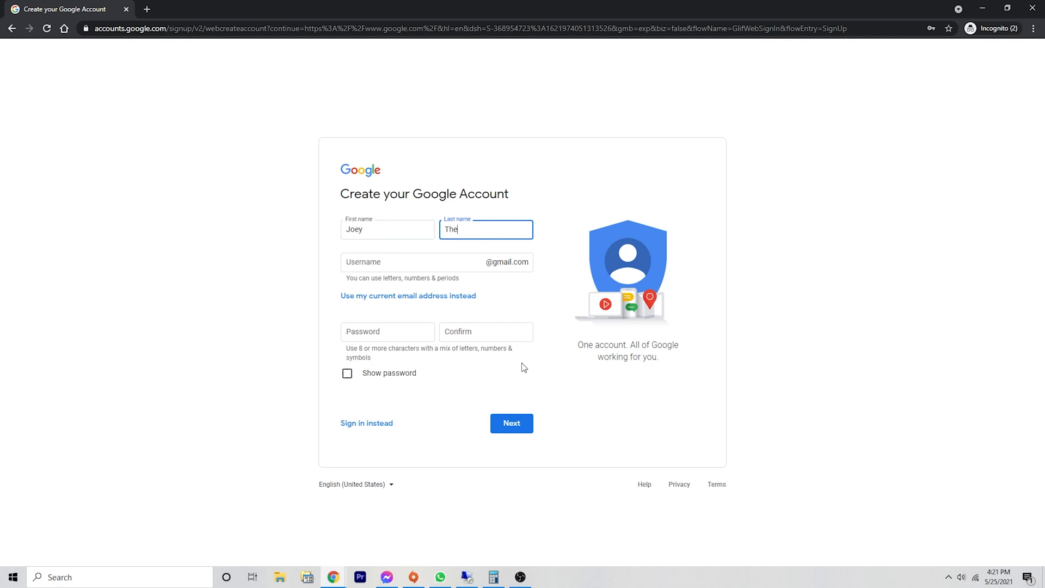
pyautogui.write('YouTuber')
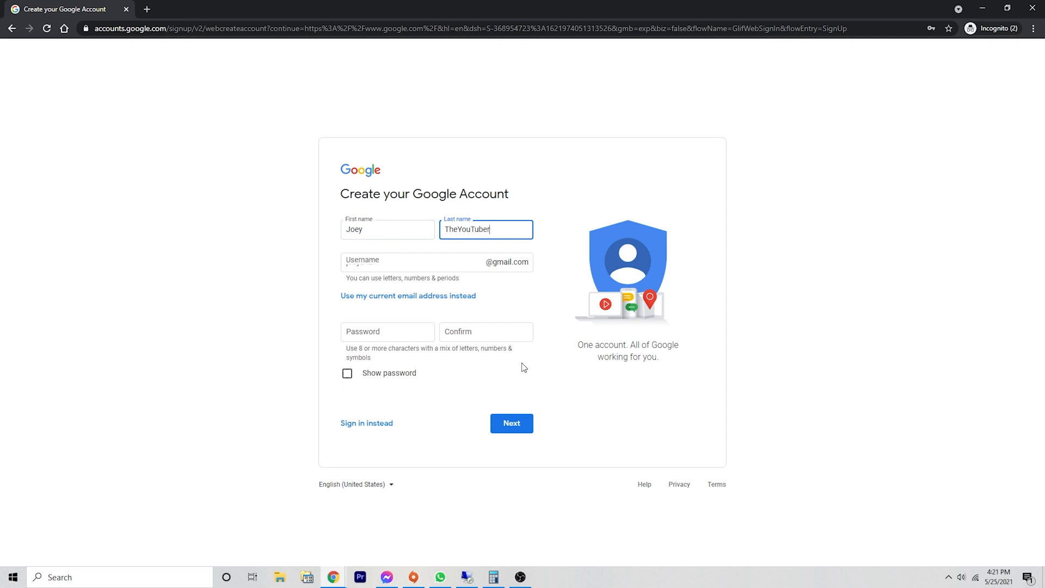
pyautogui.write('joeythtb')
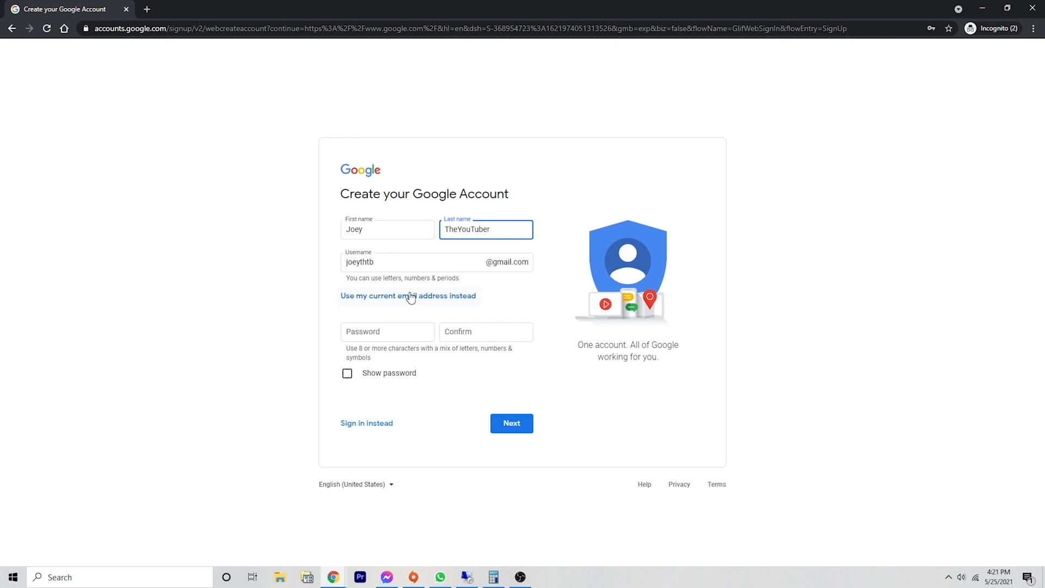
pyautogui.moveTo(502, 270)
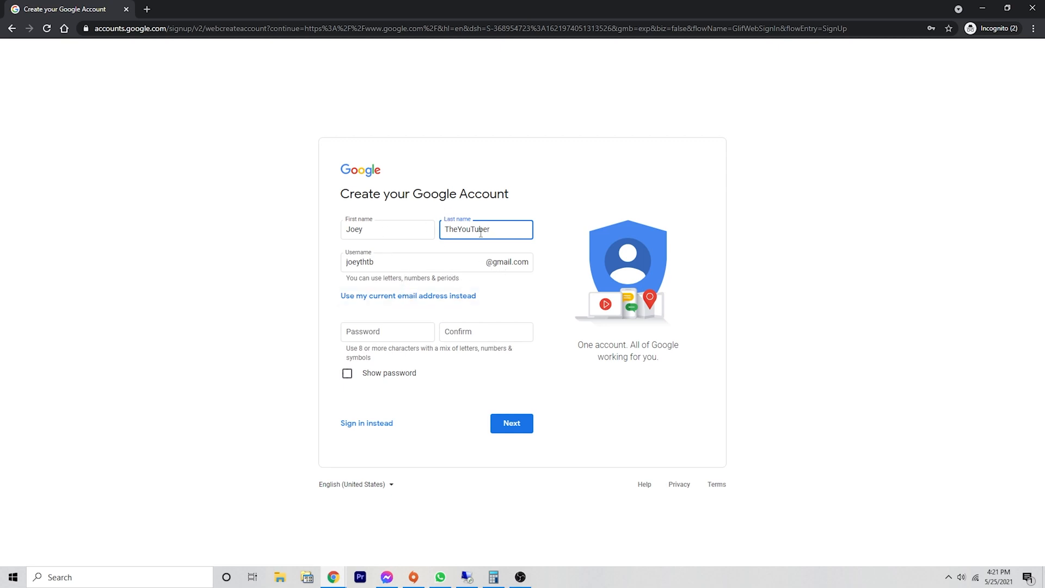
pyautogui.click(437, 261)
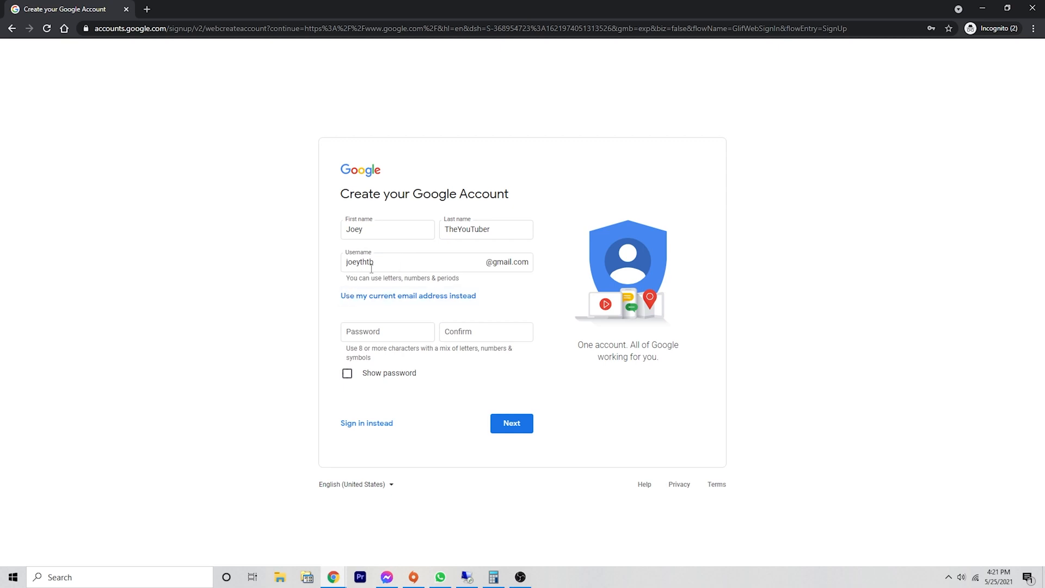
pyautogui.click(433, 261)
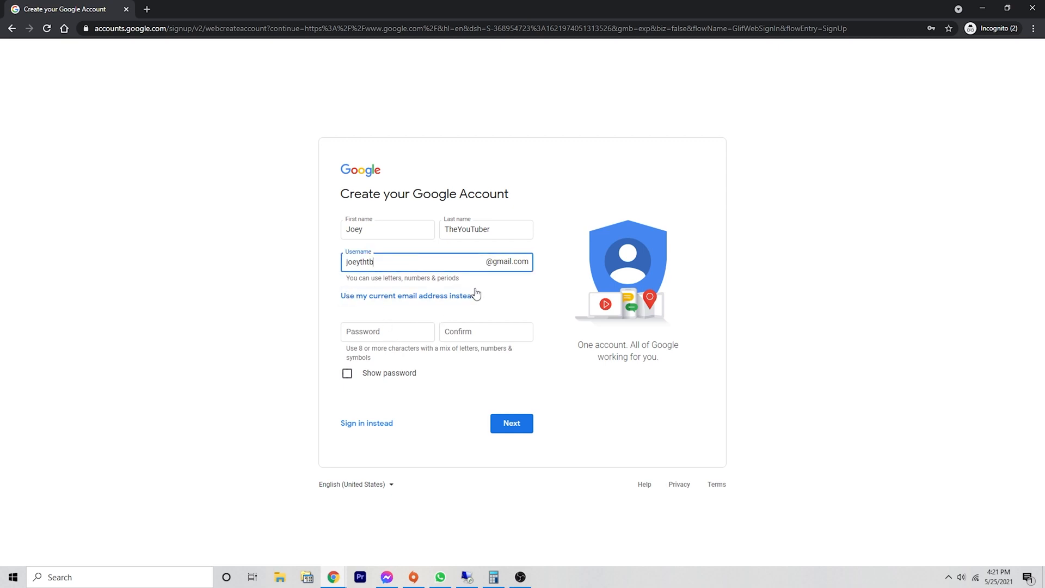
pyautogui.moveTo(452, 307)
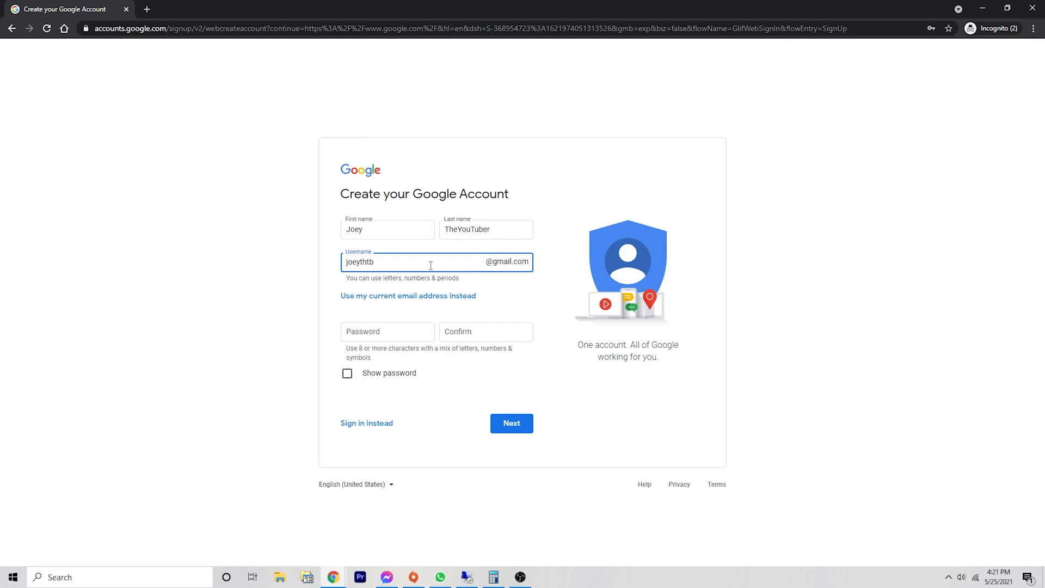
pyautogui.moveTo(388, 326)
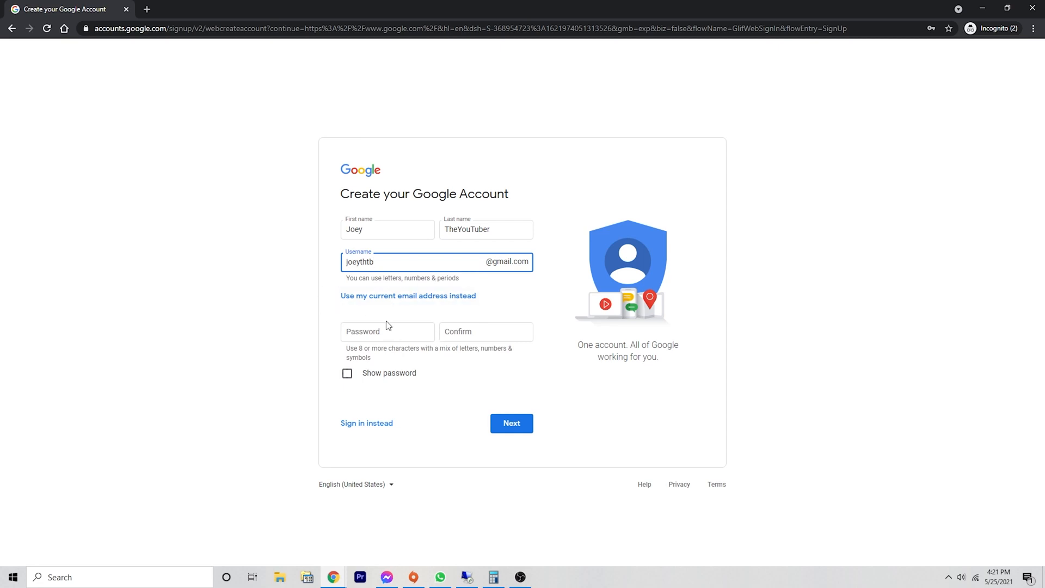
pyautogui.write('•••')
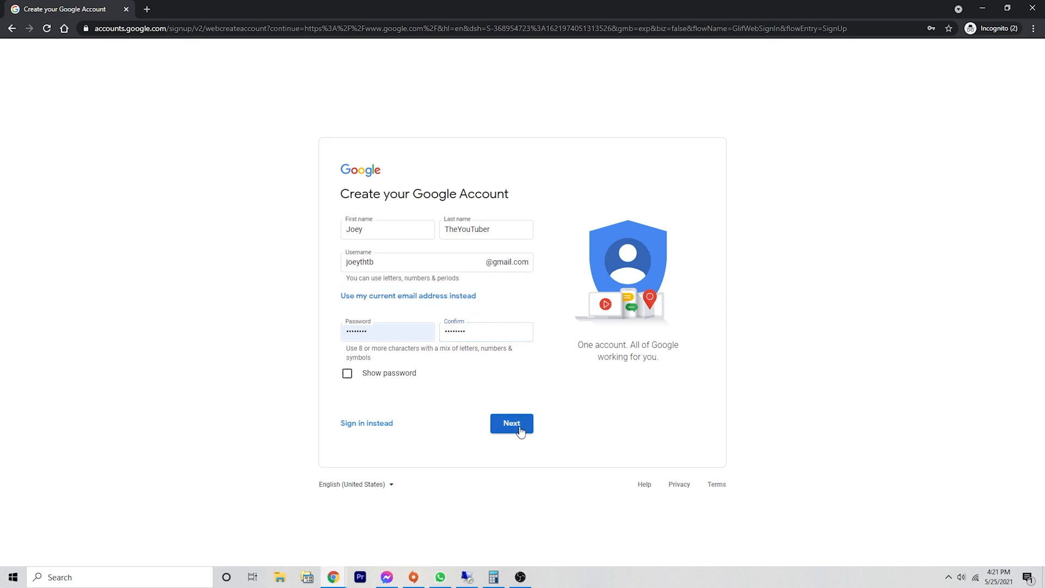
pyautogui.click(511, 424)
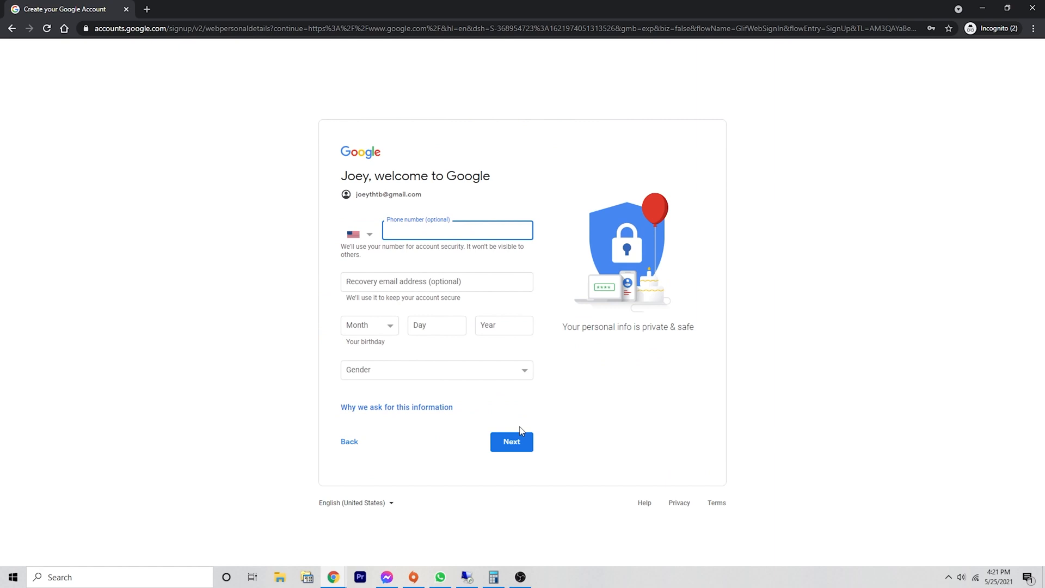
pyautogui.moveTo(526, 391)
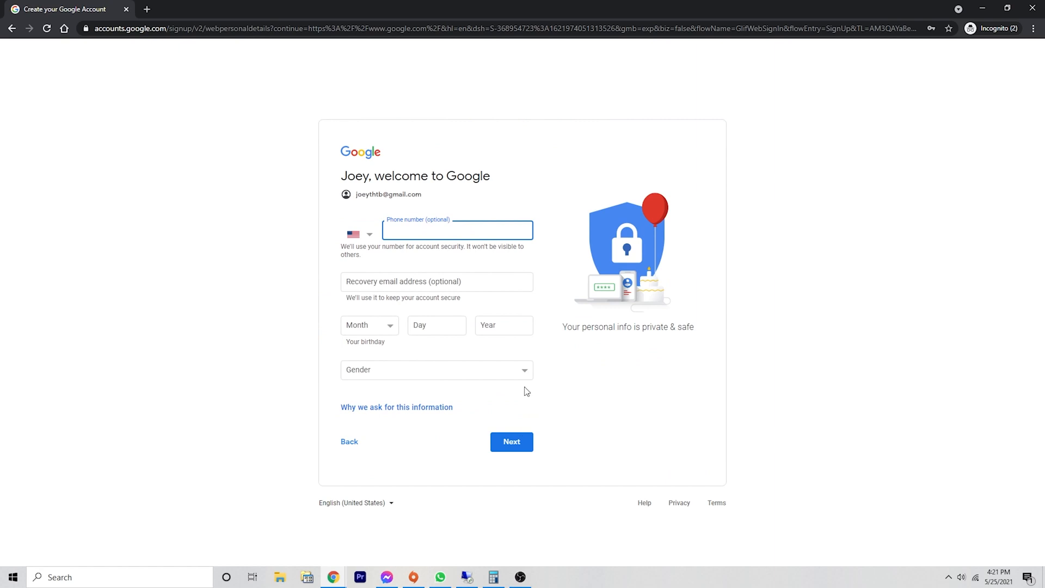
# - Enter birthday January 10, 1970 and gender Male, then submit
pyautogui.click(458, 230)
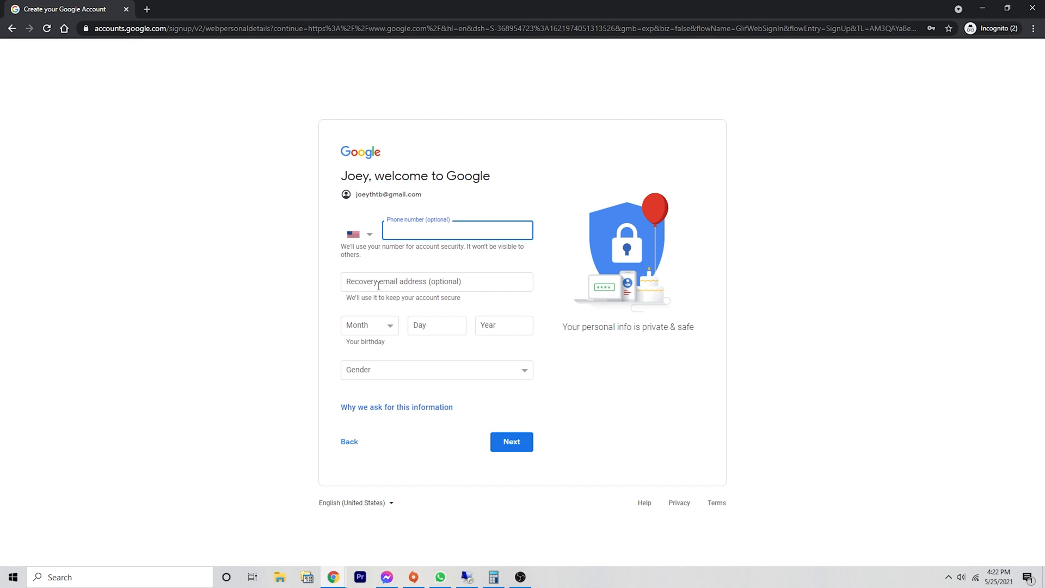
pyautogui.doubleClick(388, 194)
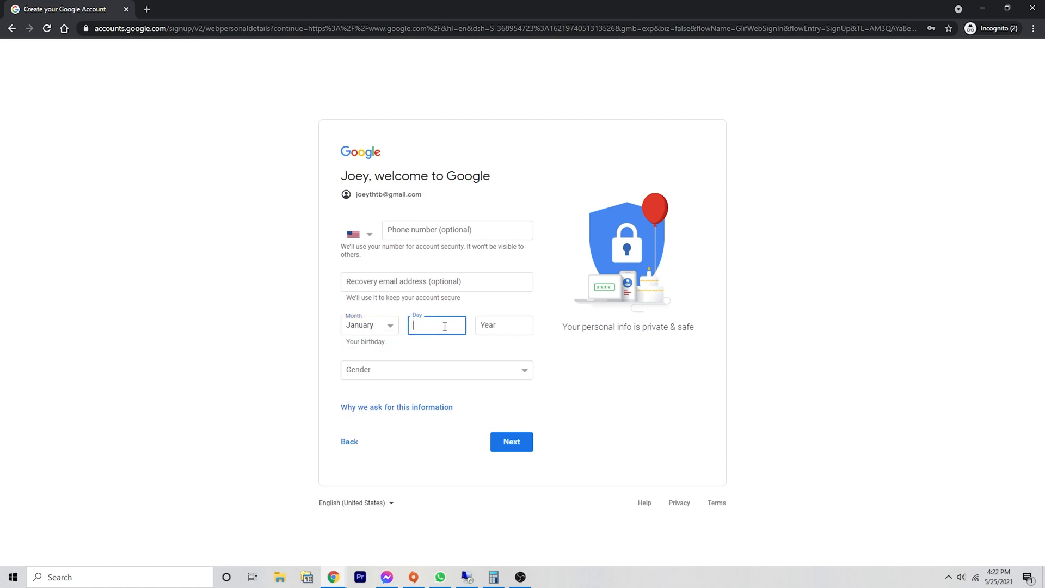
pyautogui.write('1')
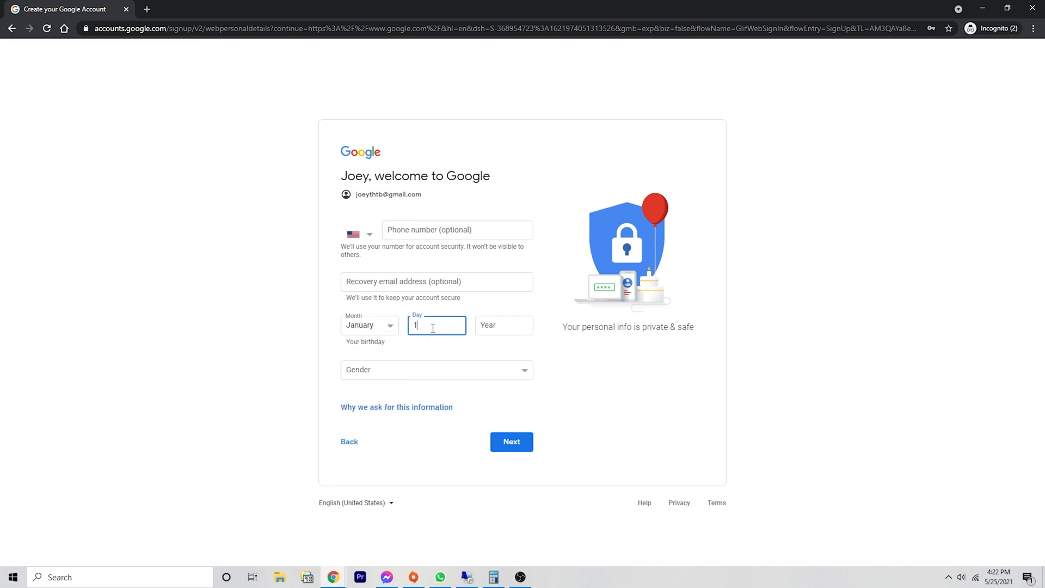
pyautogui.write('0')
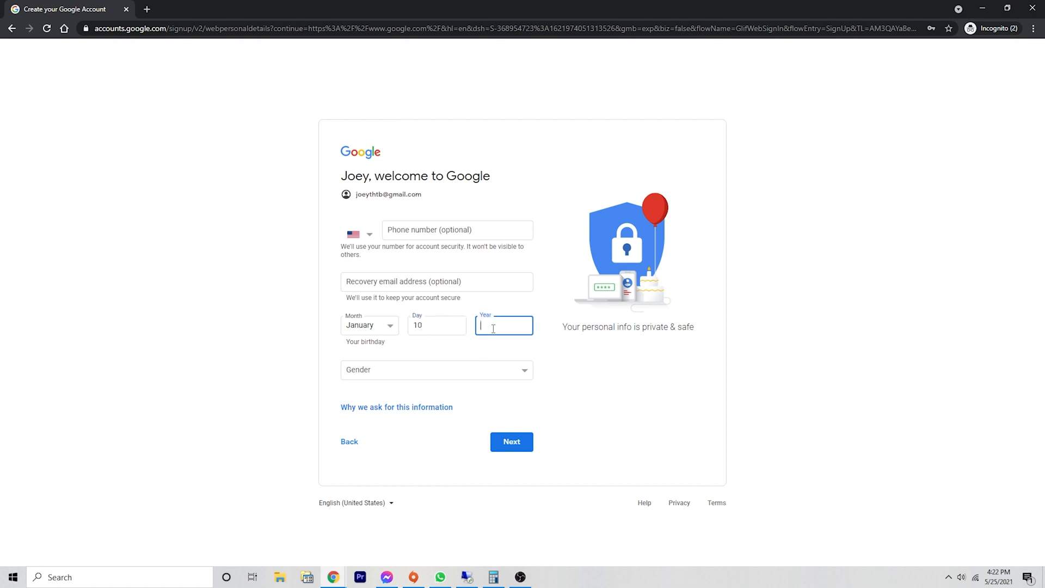
pyautogui.write('1970')
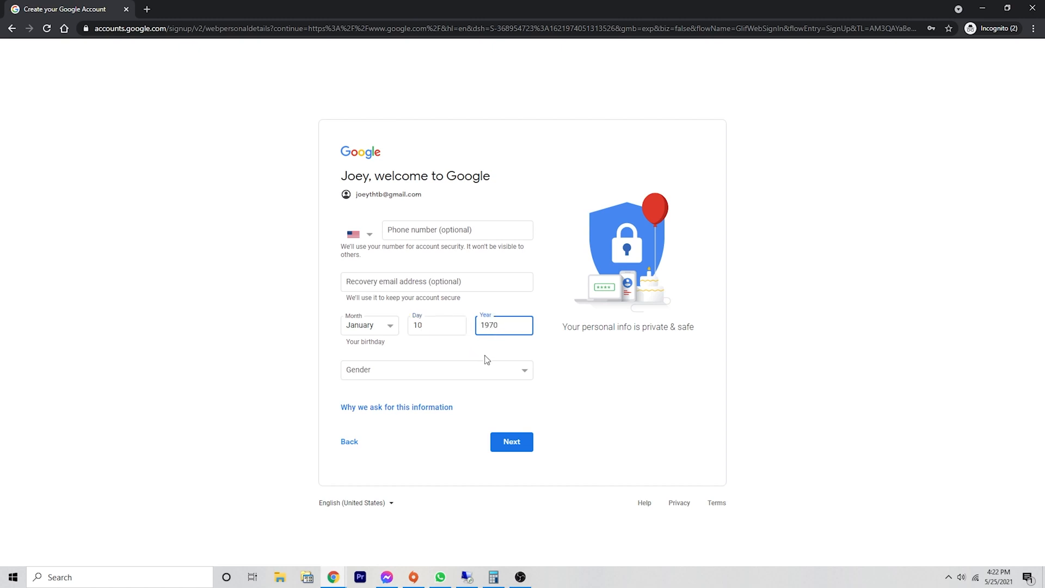
pyautogui.click(437, 369)
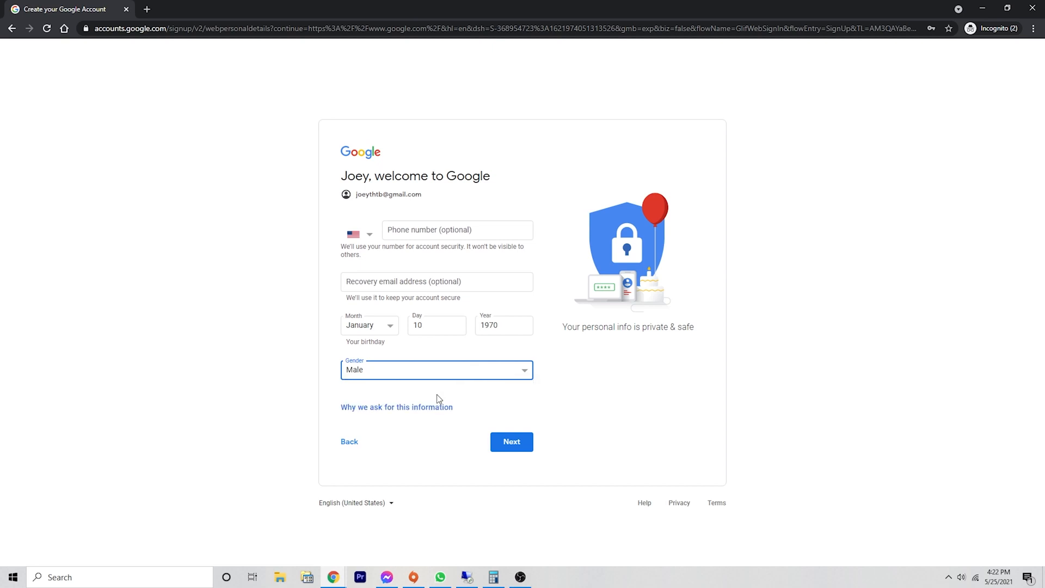
pyautogui.click(511, 441)
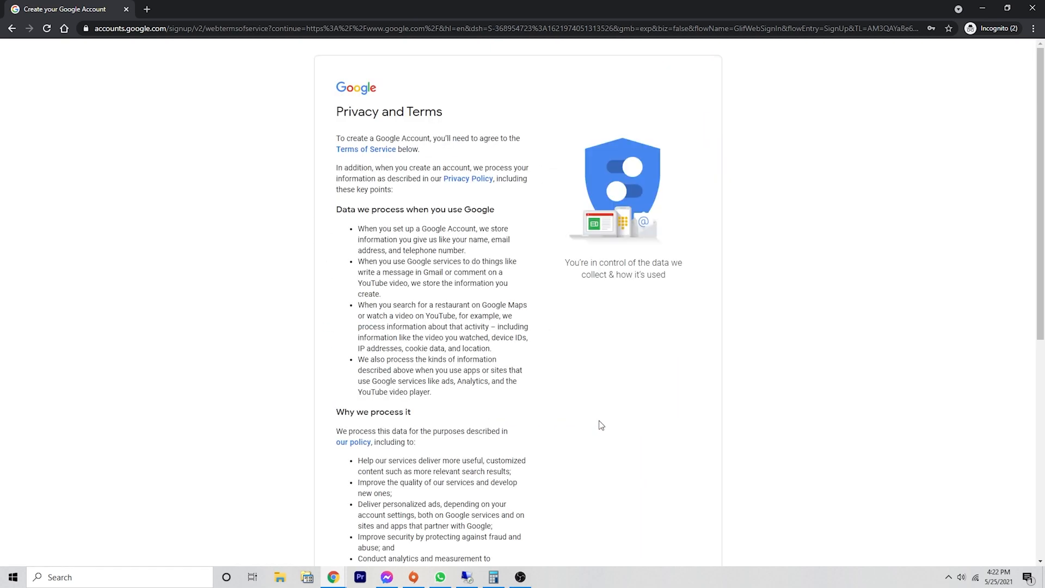
pyautogui.moveTo(624, 417)
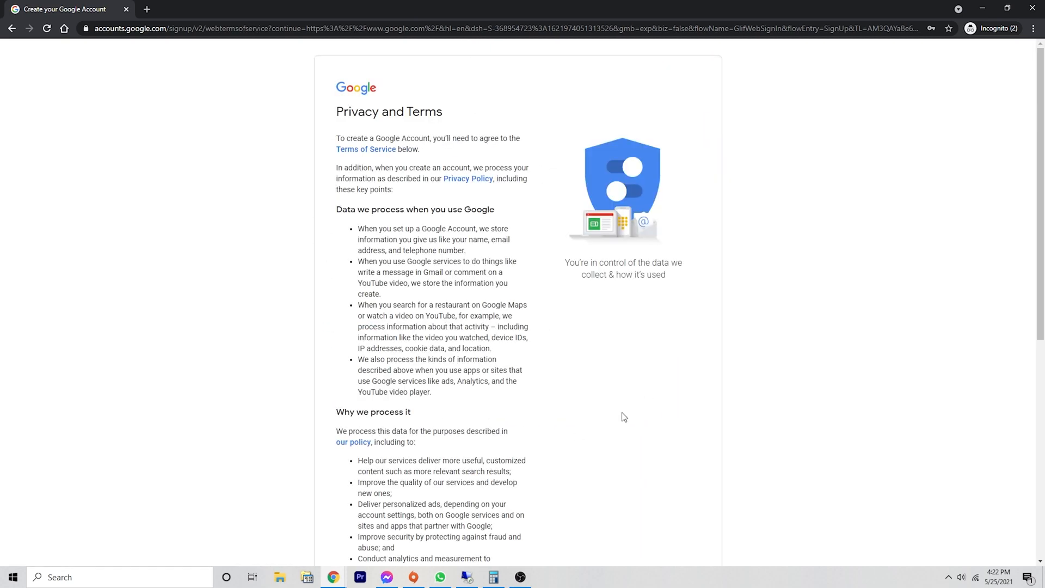
pyautogui.moveTo(533, 355)
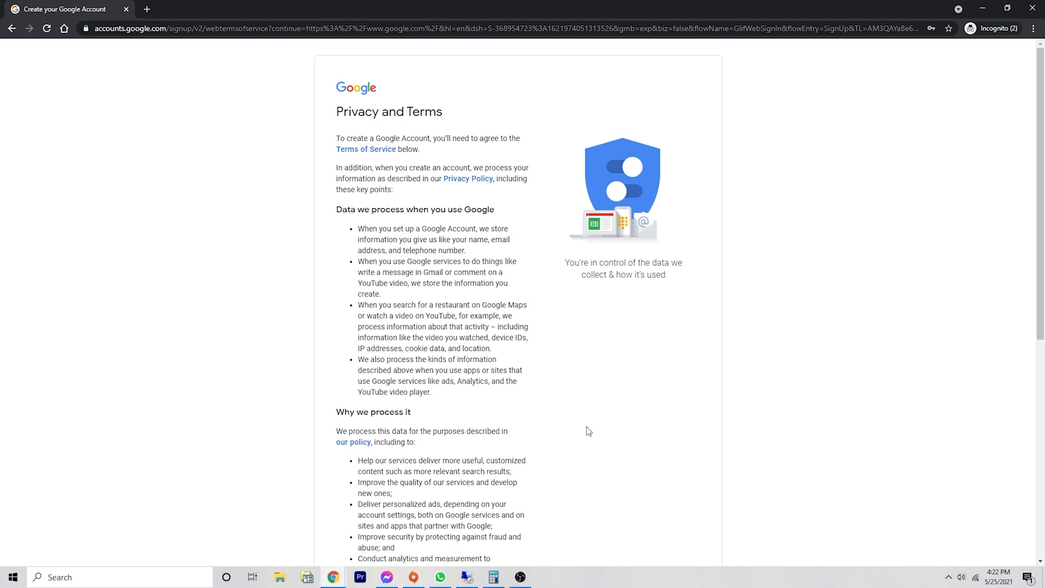
# - Accept Google's terms, check the signed-in account, and enter youtube.com in the address bar
pyautogui.scroll(-3)
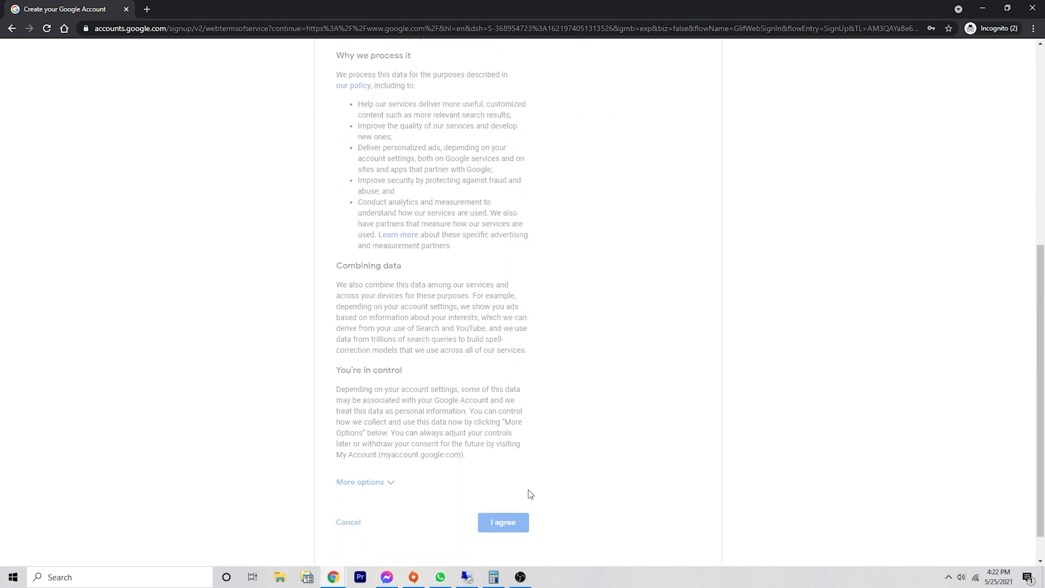
pyautogui.click(502, 522)
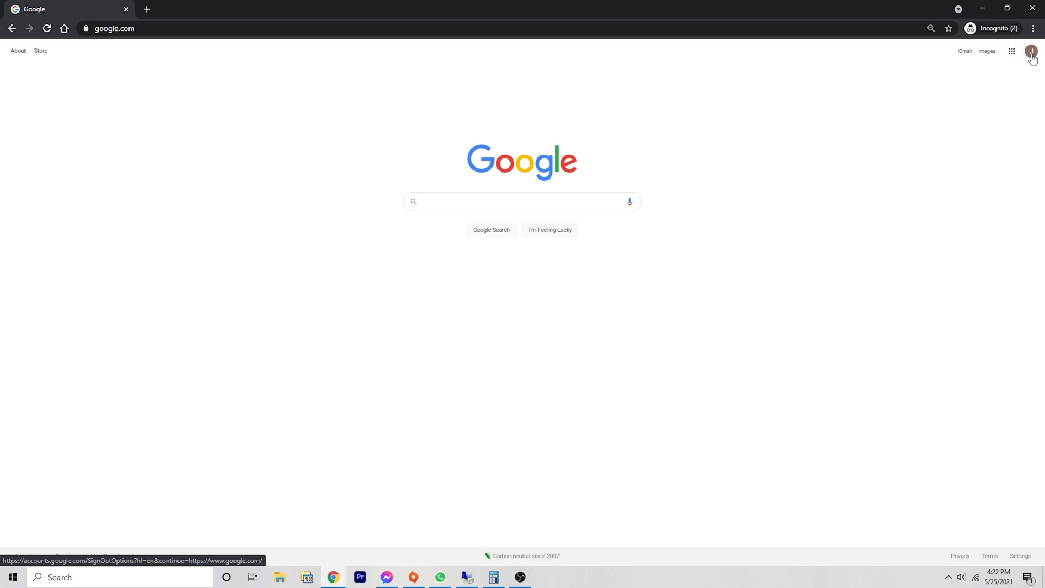
pyautogui.click(1030, 51)
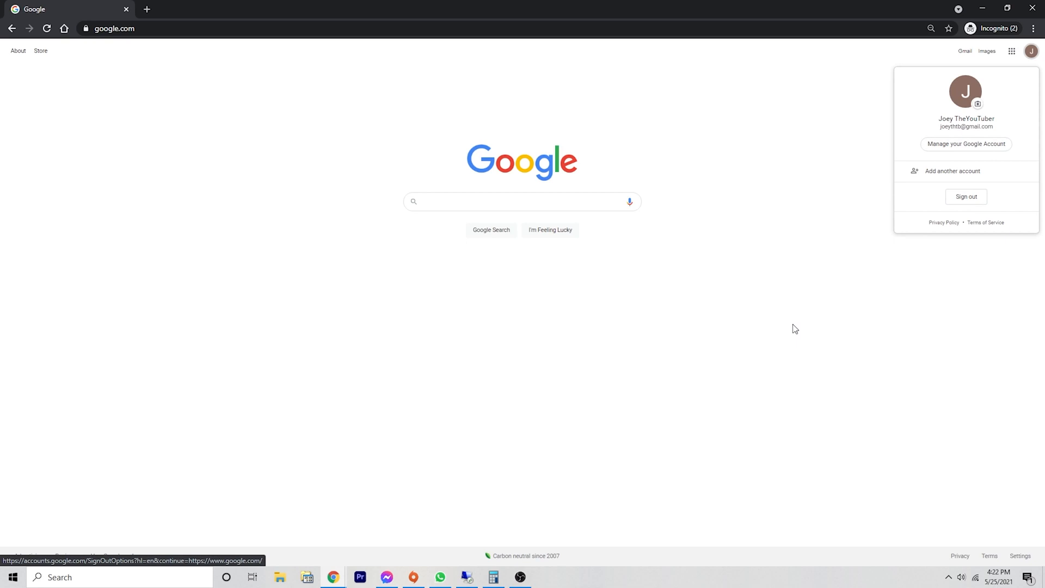
pyautogui.click(113, 28)
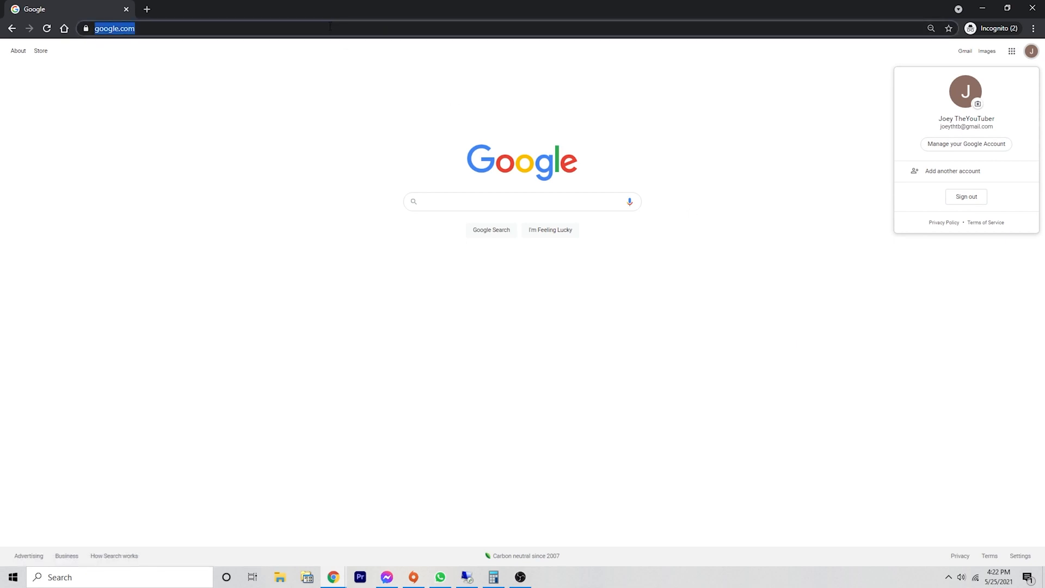
pyautogui.write('youtube.com')
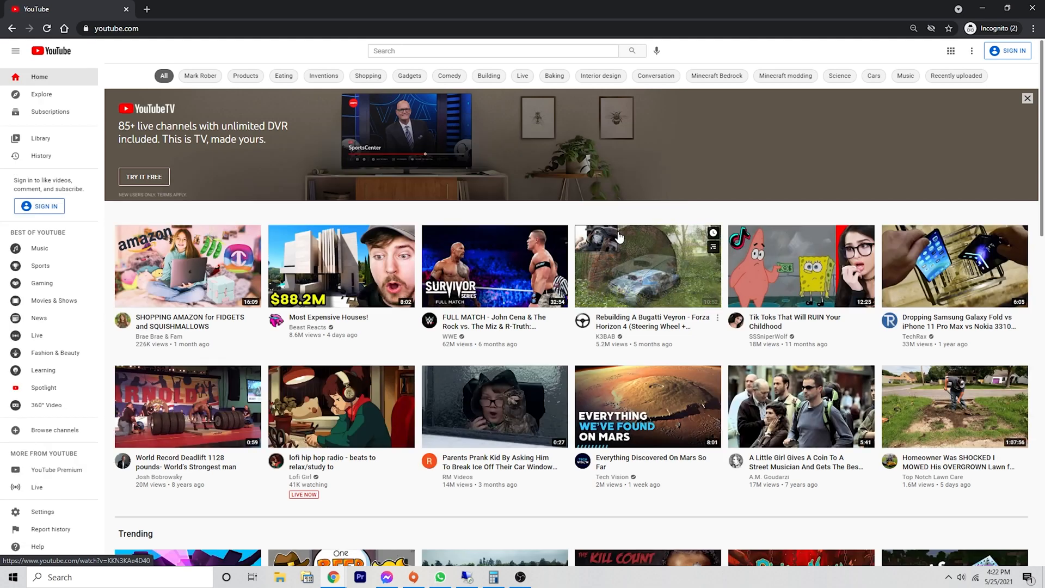
pyautogui.moveTo(519, 367)
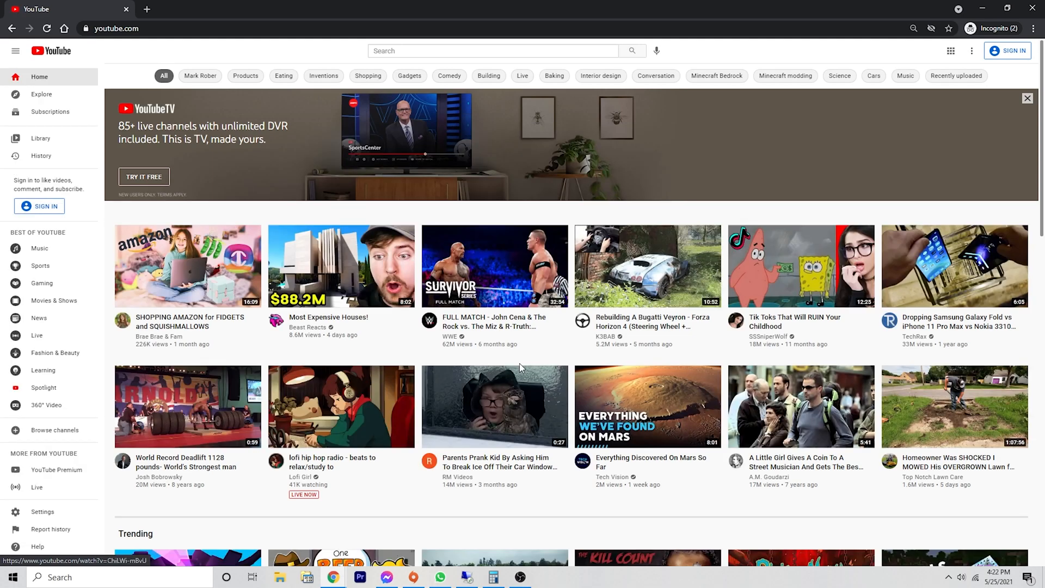
# - Open the John Cena & The Rock Survivor Series 2011 full match video
pyautogui.click(494, 267)
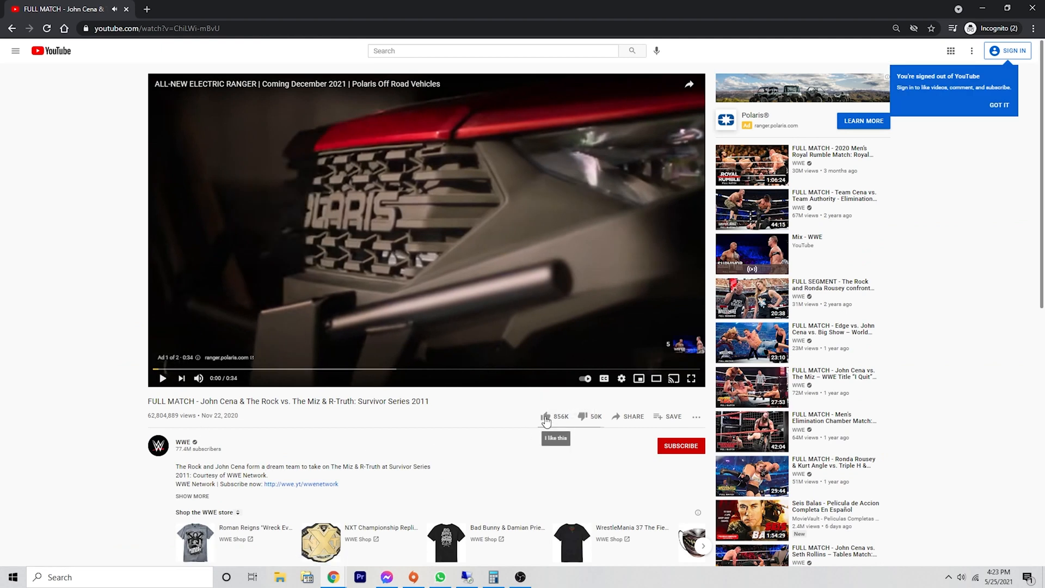
pyautogui.moveTo(501, 448)
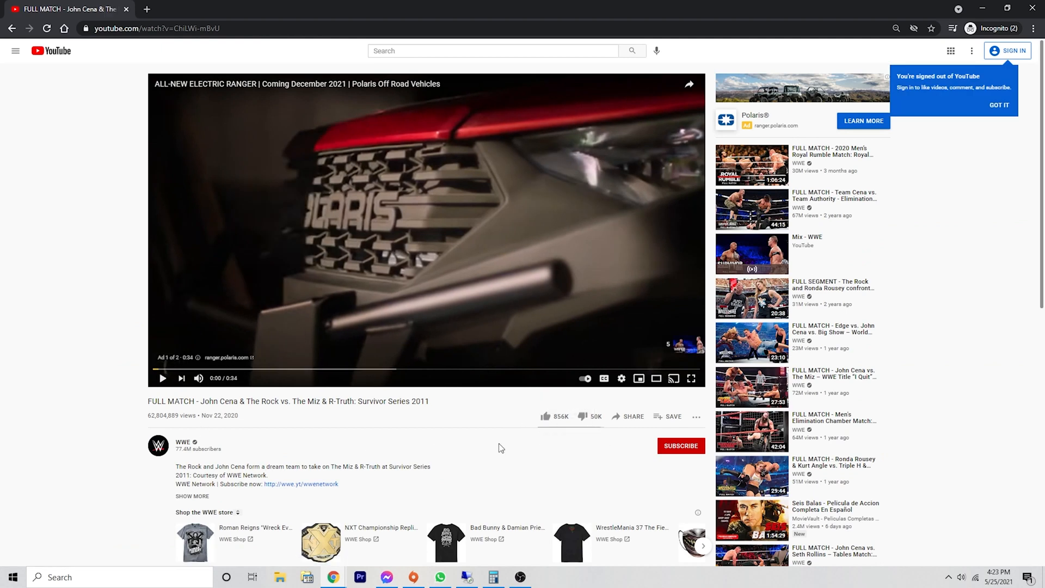
pyautogui.scroll(-3)
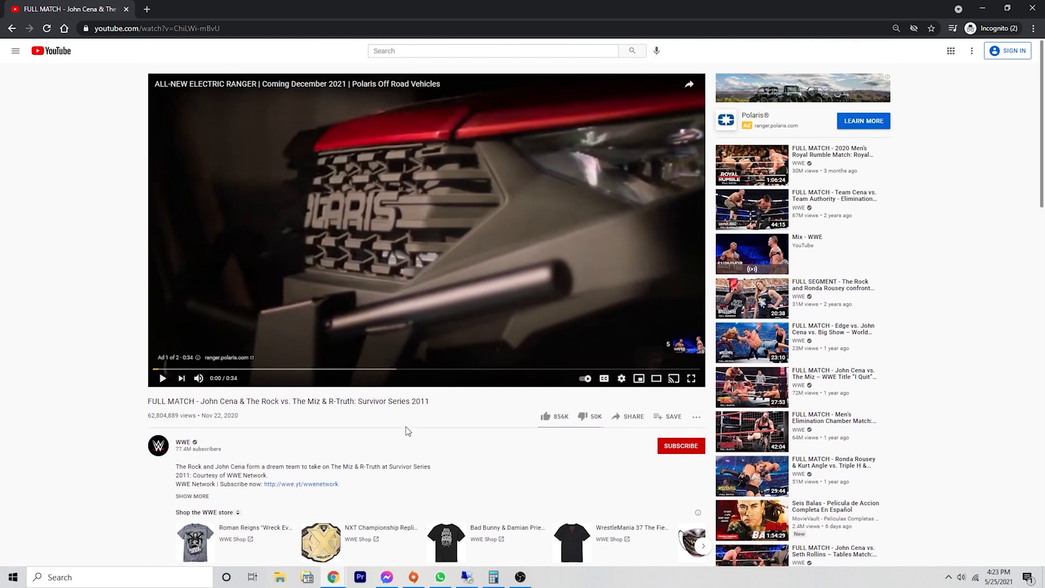
pyautogui.moveTo(947, 183)
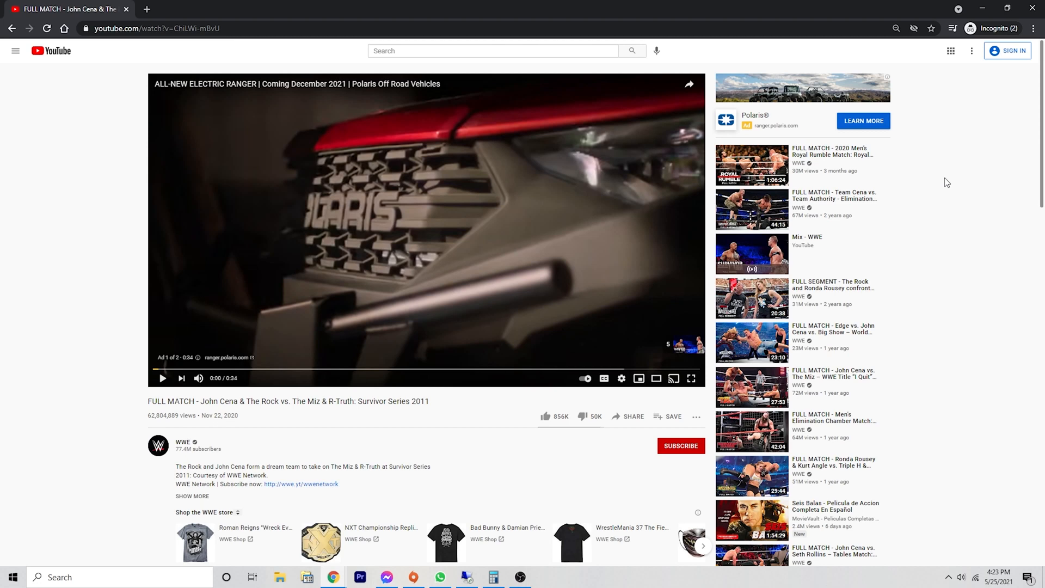
pyautogui.moveTo(76, 127)
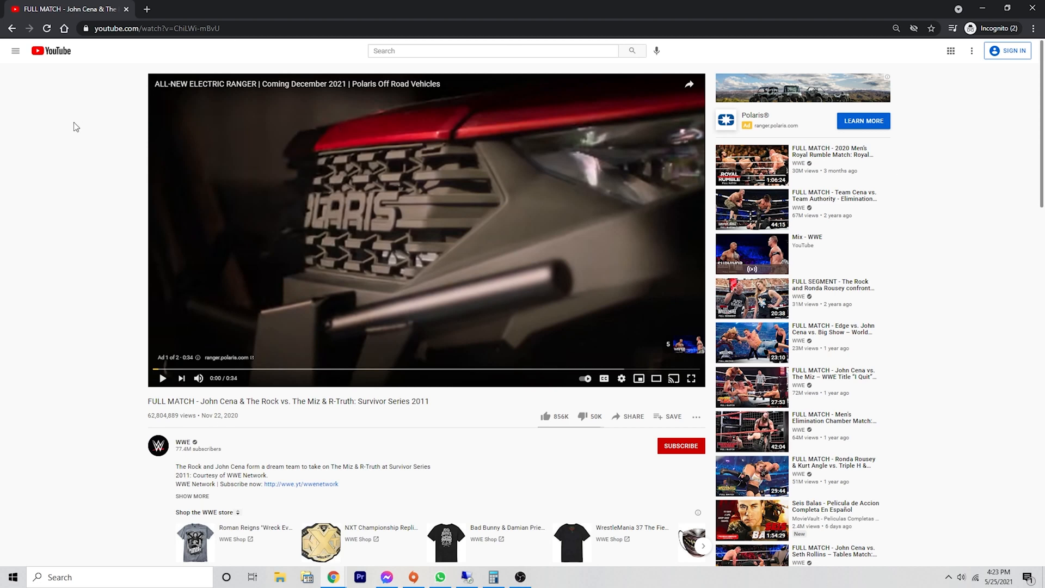